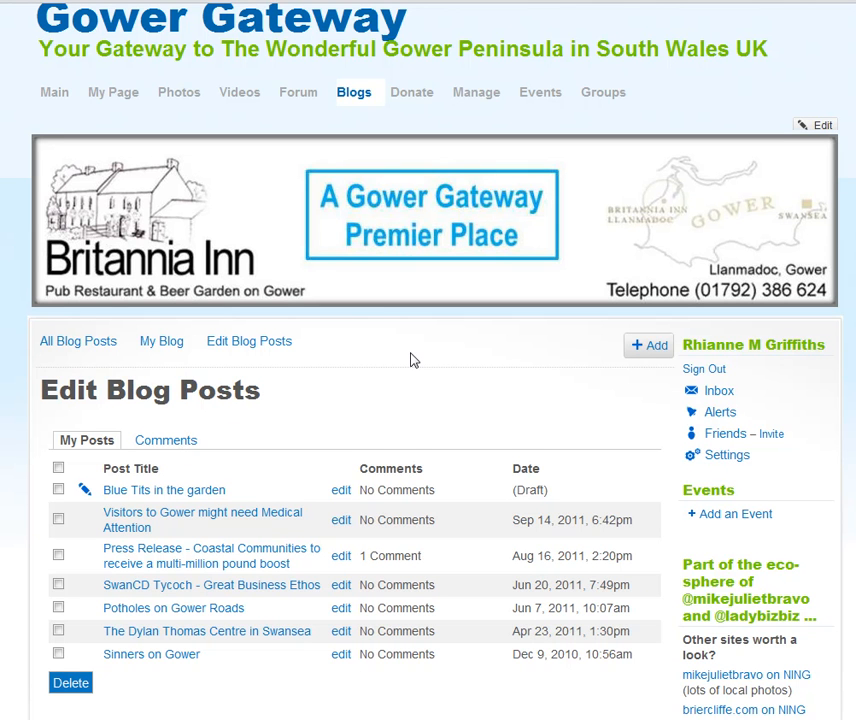
mouse_move(520, 373)
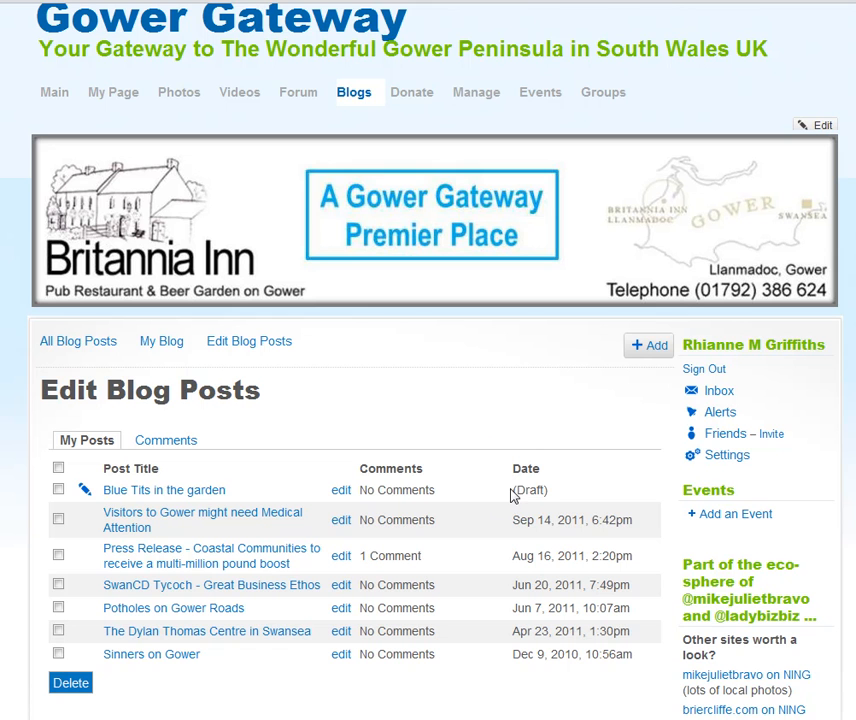
mouse_move(93, 487)
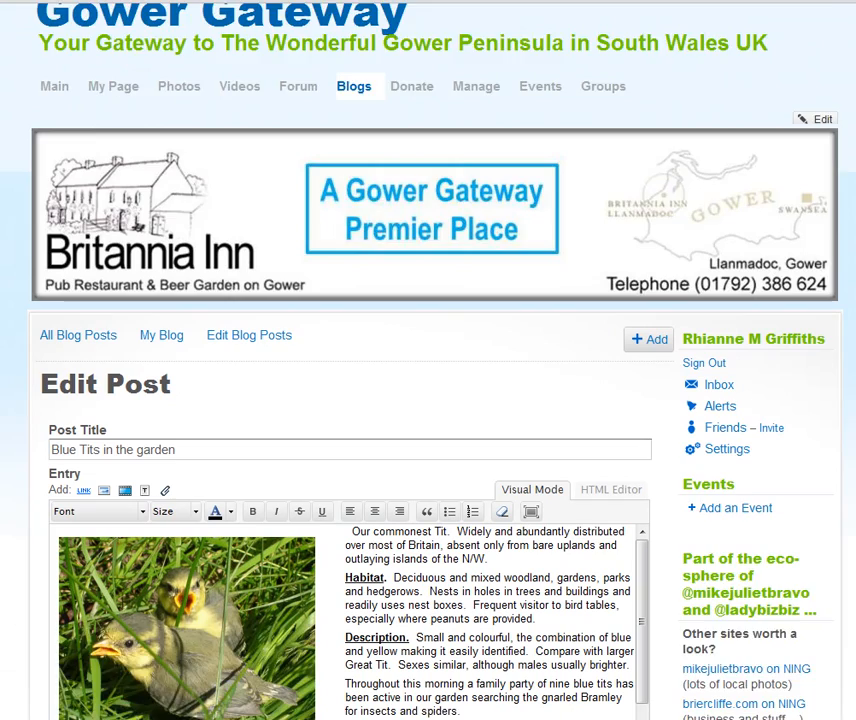
Scroll through the Edit Post entry box of the 'Blue Tits in the garden' draft
scroll(down, 3)
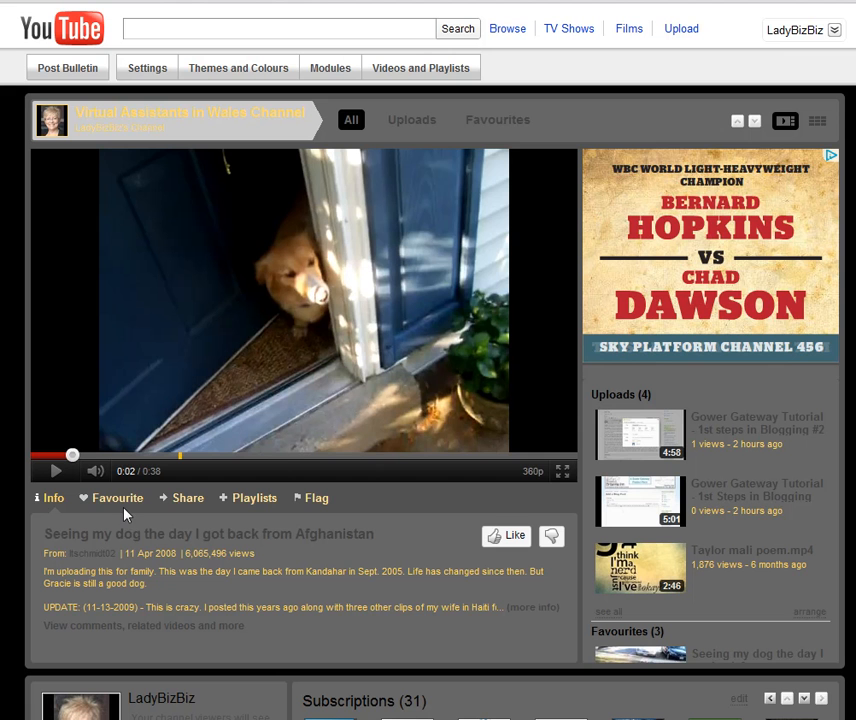
Bring up the sharing options for the 'Seeing my dog the day I got back from Afghanistan' video
click(187, 497)
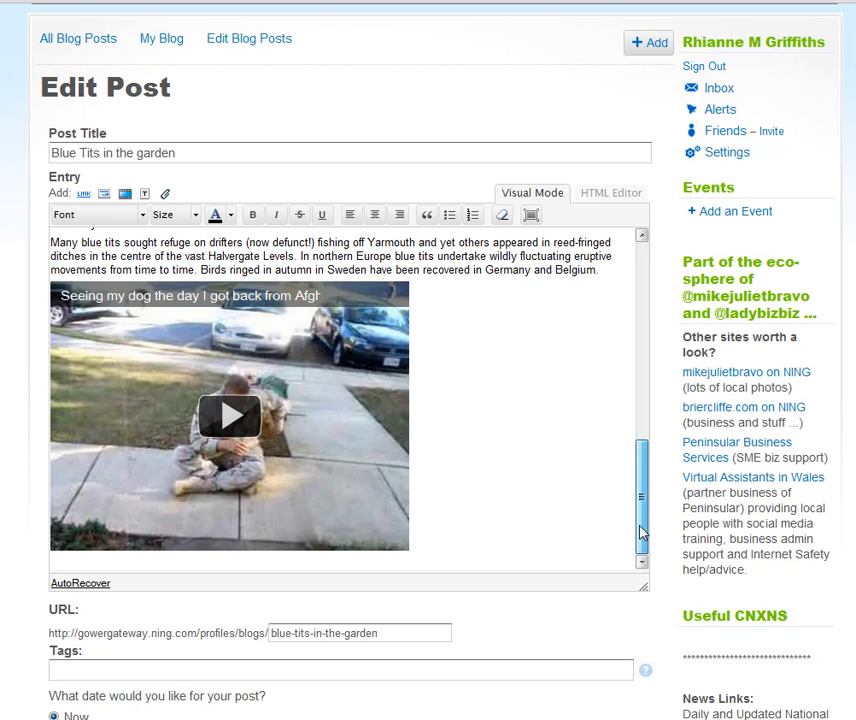
Scroll down the post entry to view the embedded dog video below the migration paragraph
scroll(down, 3)
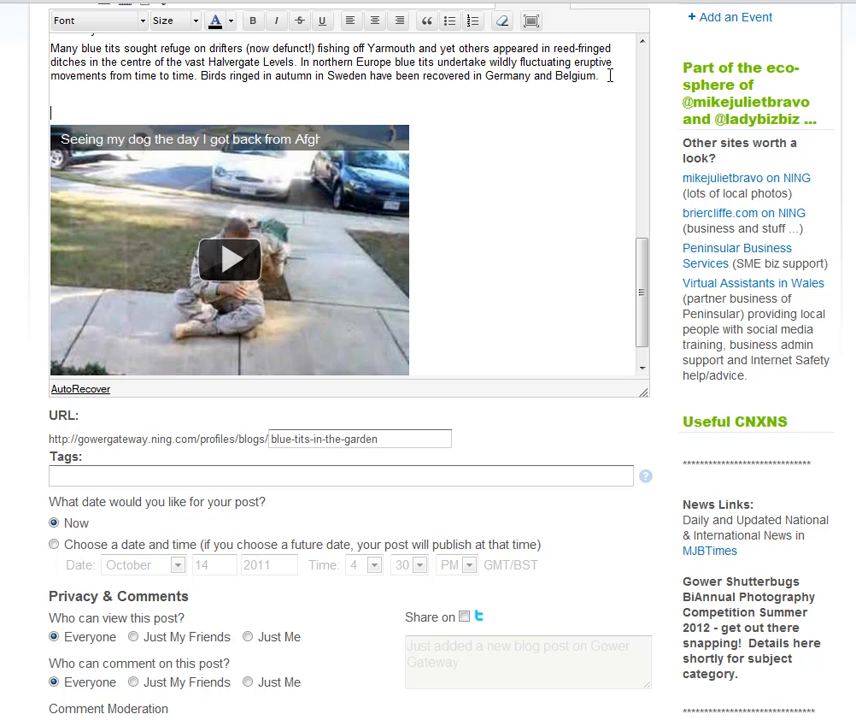
Type the caption 'A dogs reaction to his master coming home from war.' above the video
text(A dogs reaction to his master coming home from)
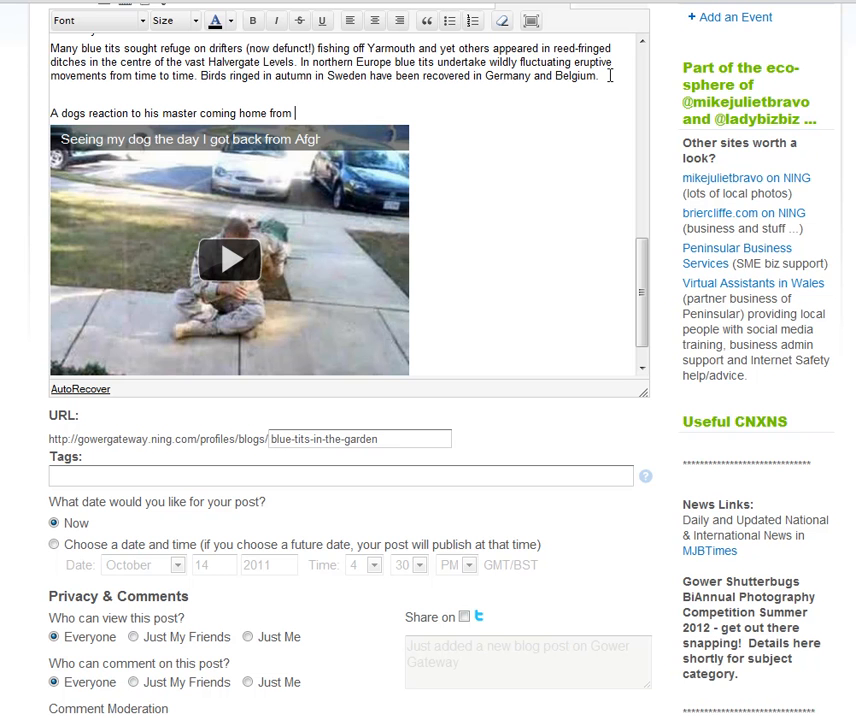
text(war.)
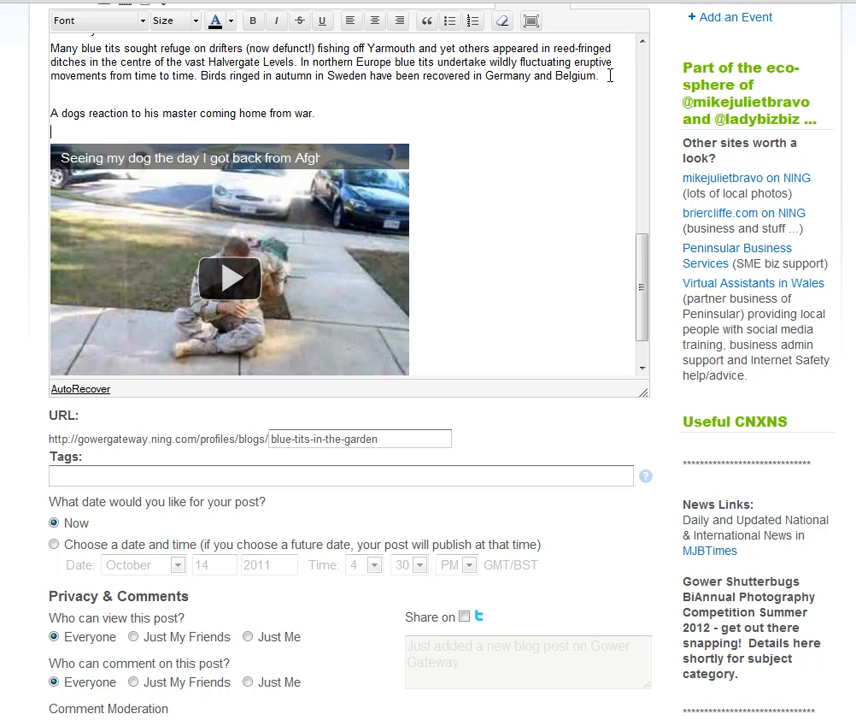
scroll(down, 3)
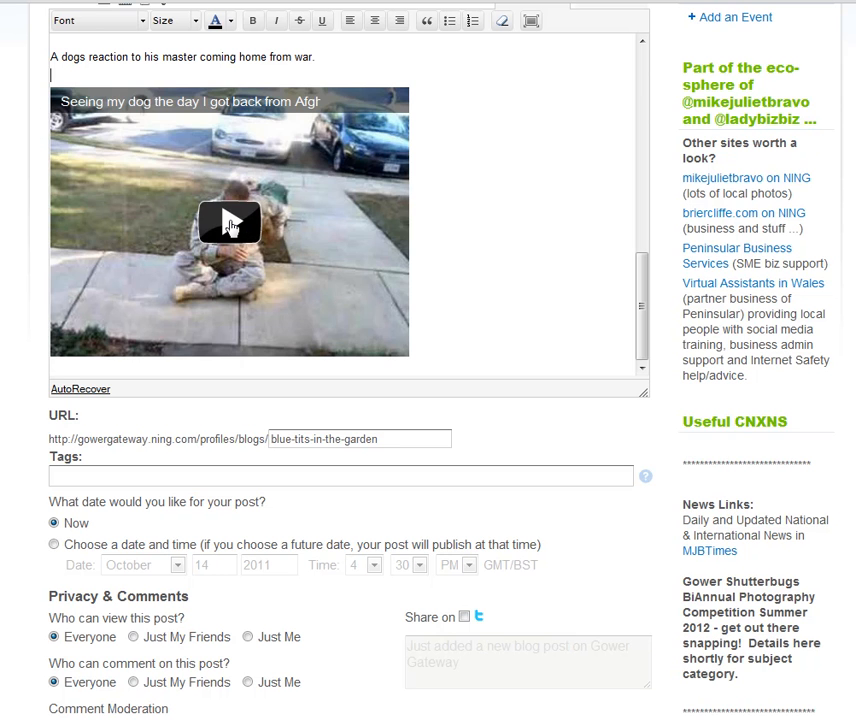
Play the embedded dog video in the post editor, then pause it at 0:19
click(229, 221)
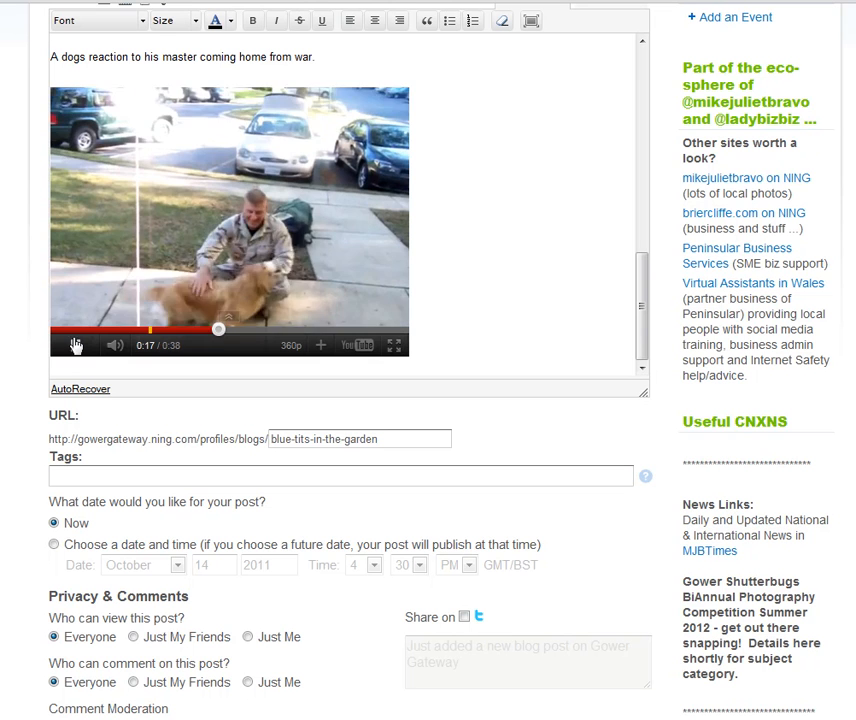
click(74, 345)
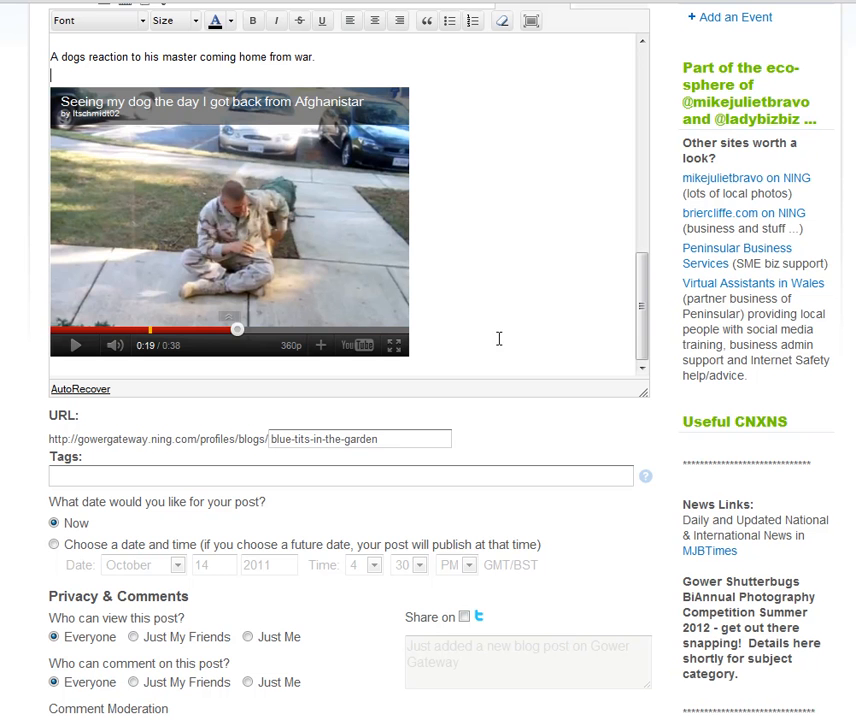
mouse_move(532, 197)
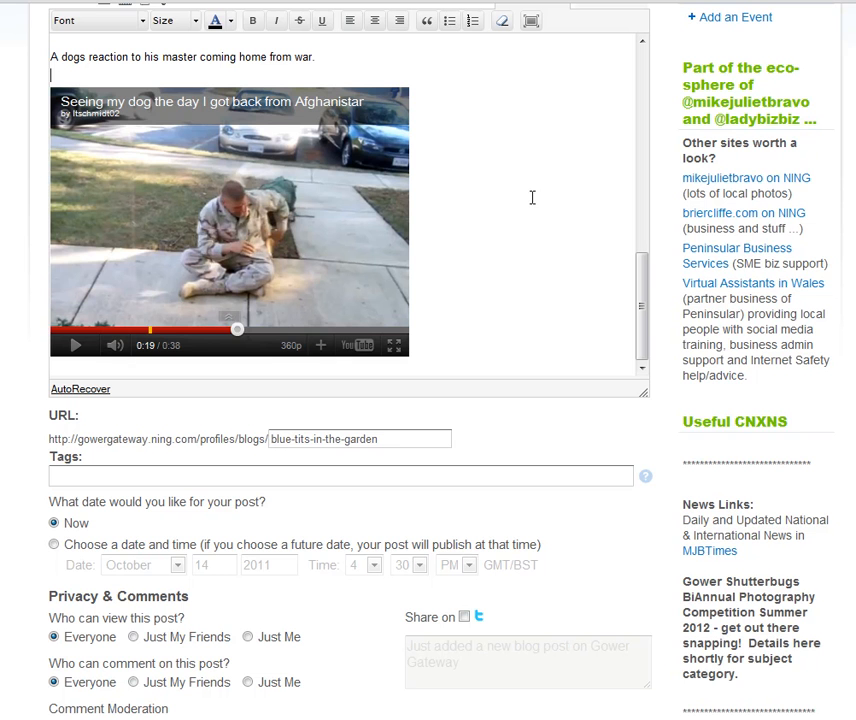
mouse_move(513, 148)
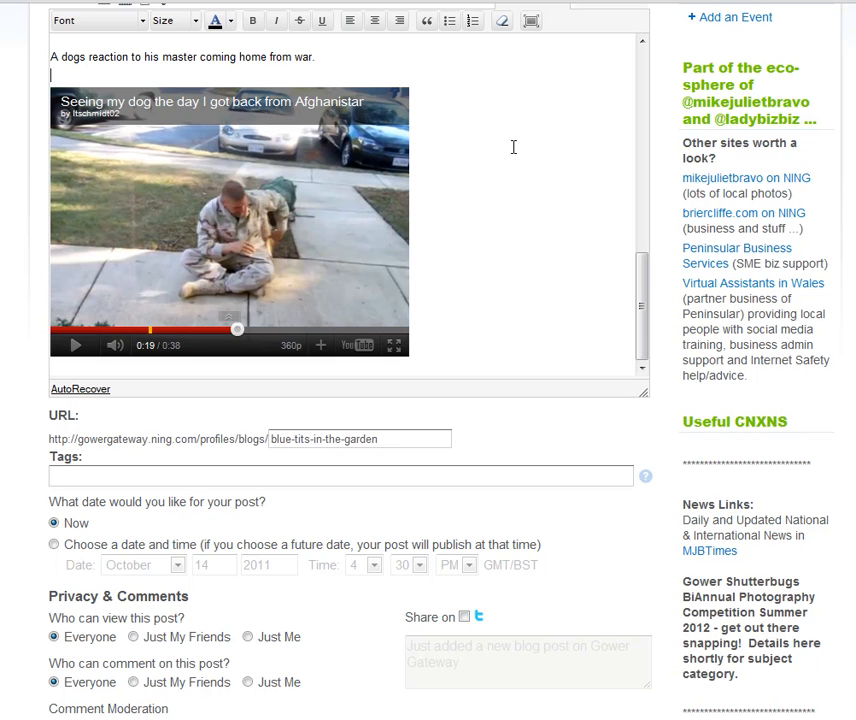